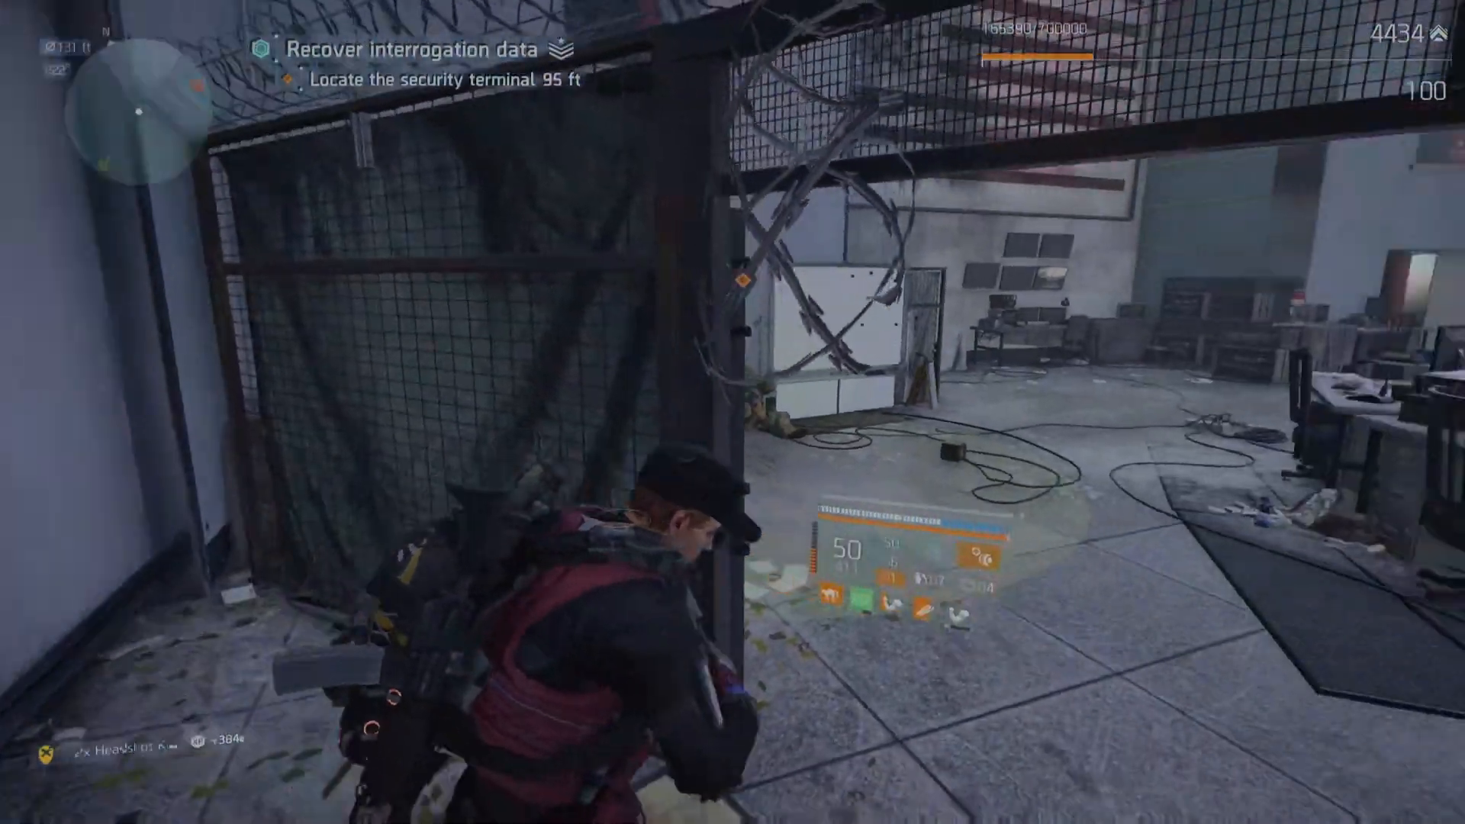
Step: Scroll the full-screen Project Resolve article down to its Highlights list of Stability, Health and Gameplay Improvements
key(w)
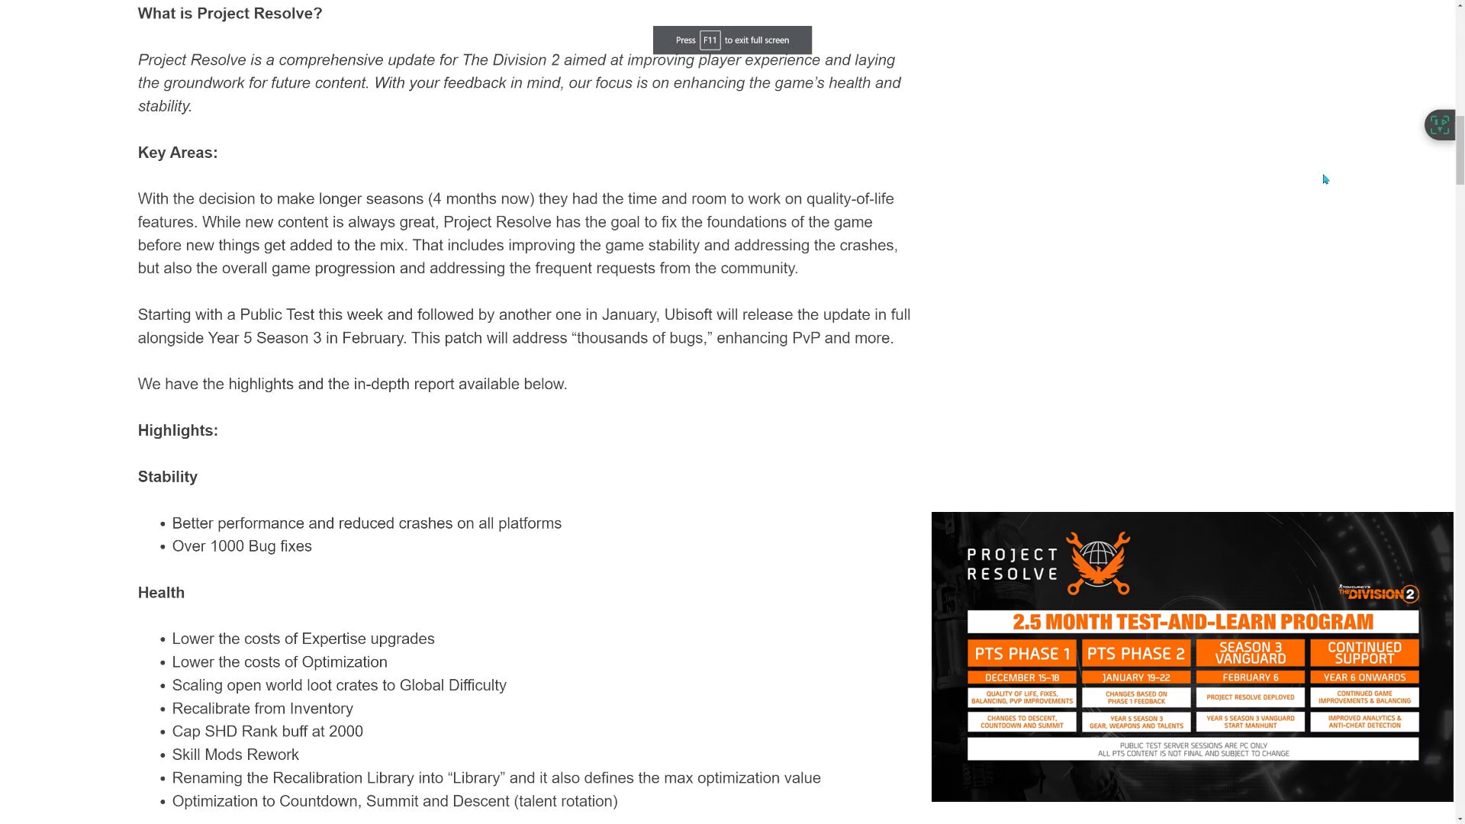
scroll(down, 3)
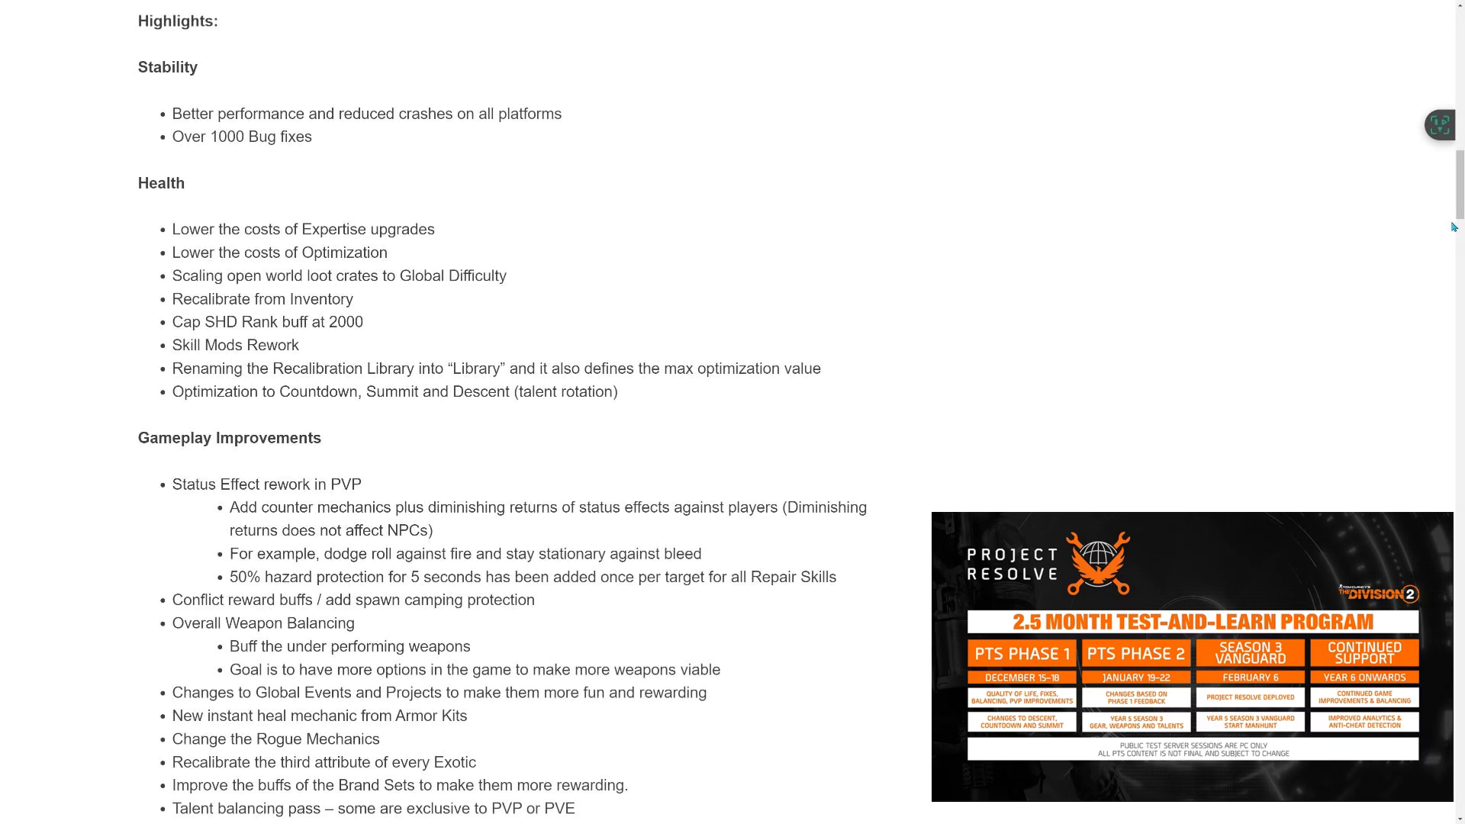